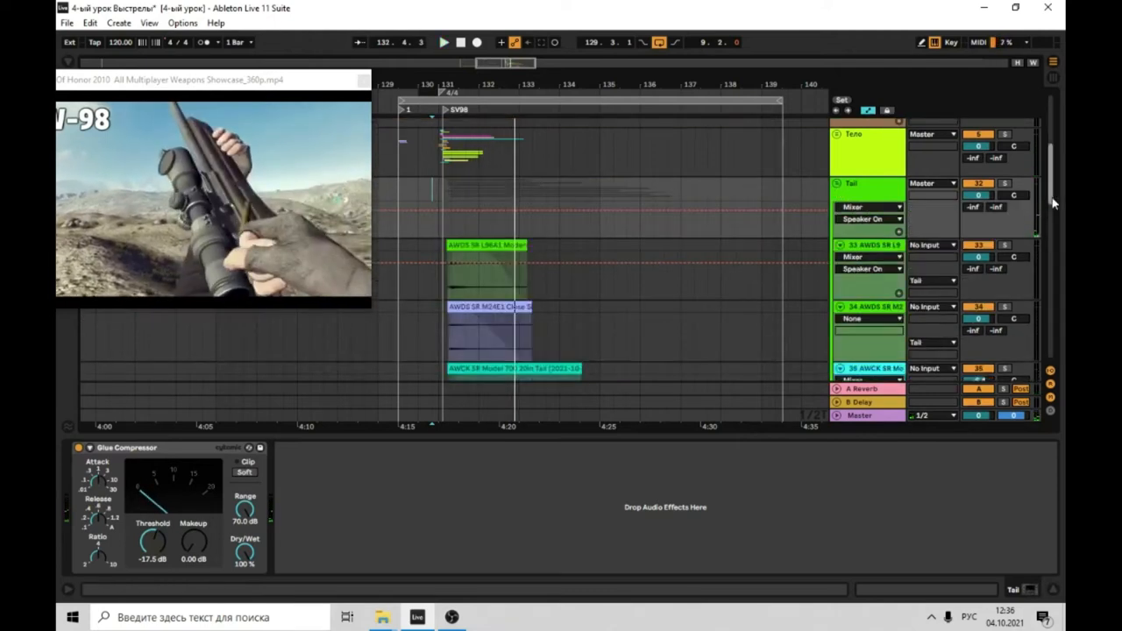
- Scroll the arrangement down to the Weather and Thunder tracks of the sniper shot
scroll(down, 3)
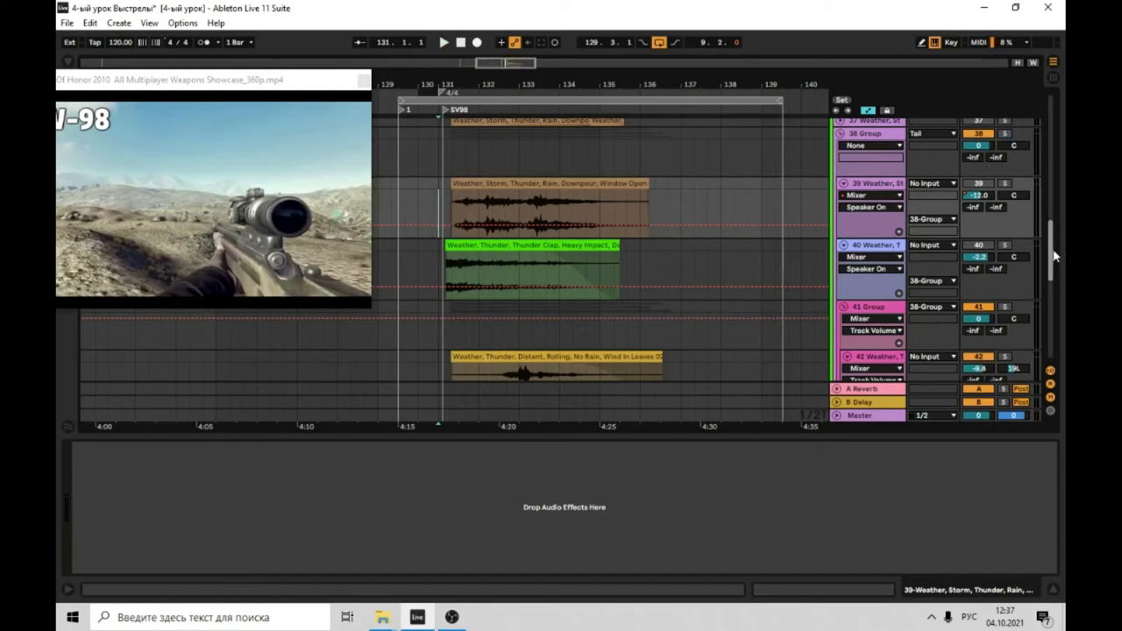
- Select the Thunder Clap track to reveal its EQ Eight filter curve in the Device View
click(443, 42)
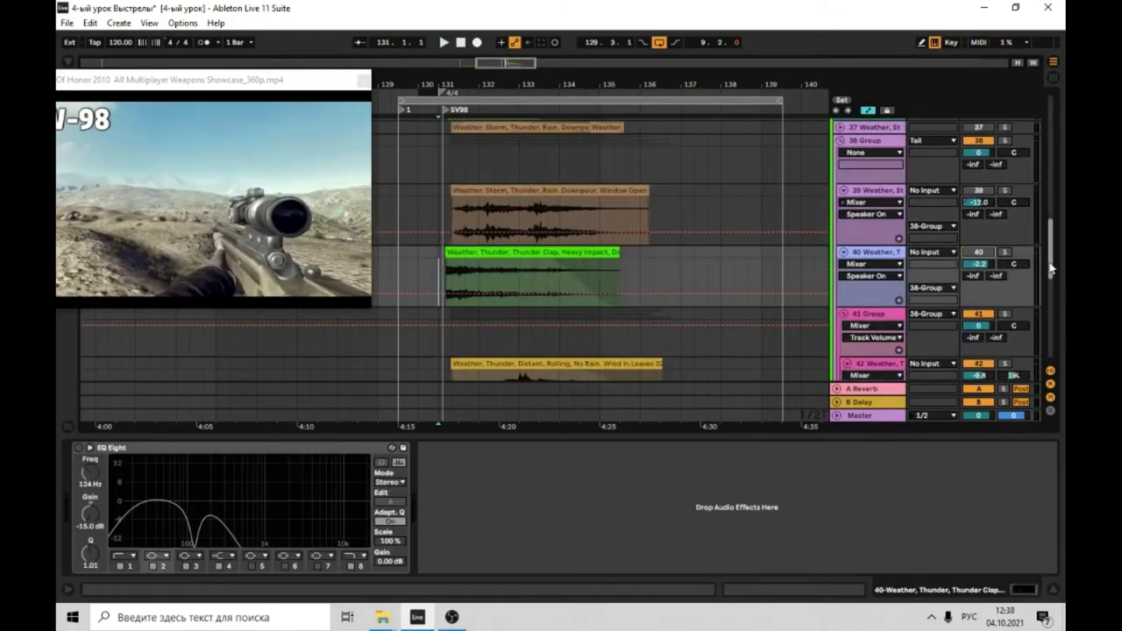
- Hide the EQ Eight so only the thunder layers' arrangement stays in view
scroll(down, 3)
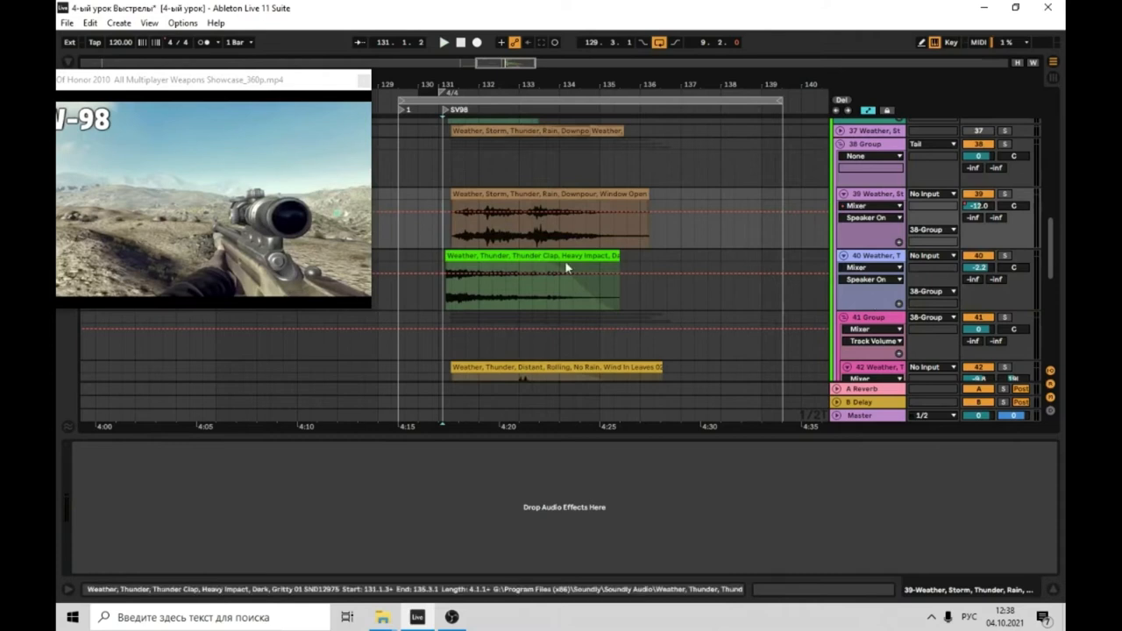
- Play the layered sniper shot from just before the shot, synced to the video
click(443, 42)
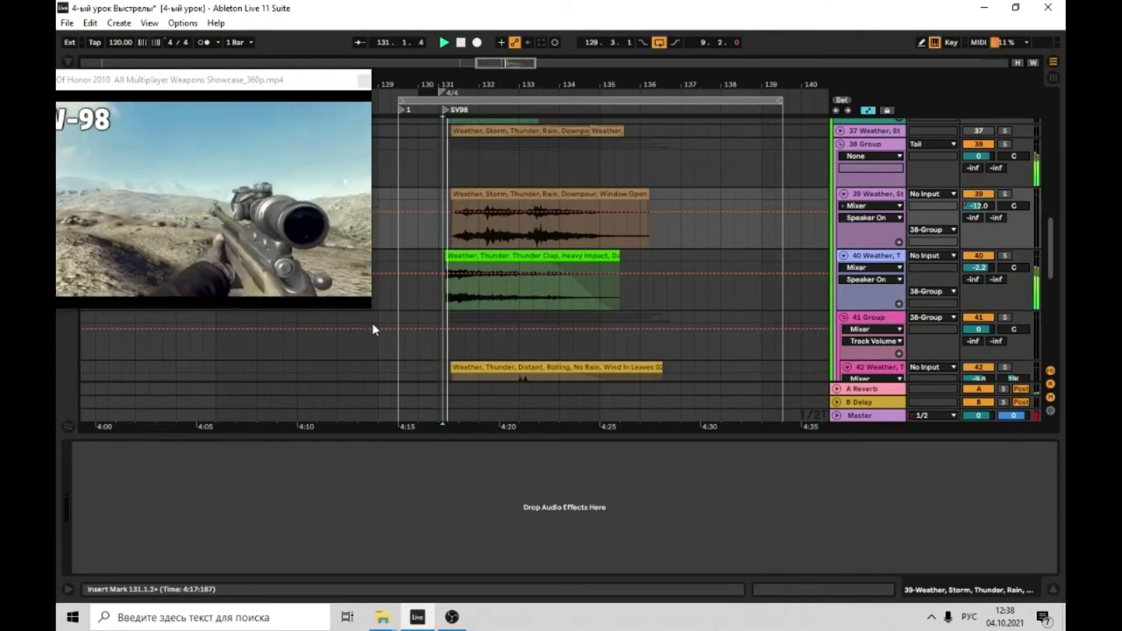
click(444, 42)
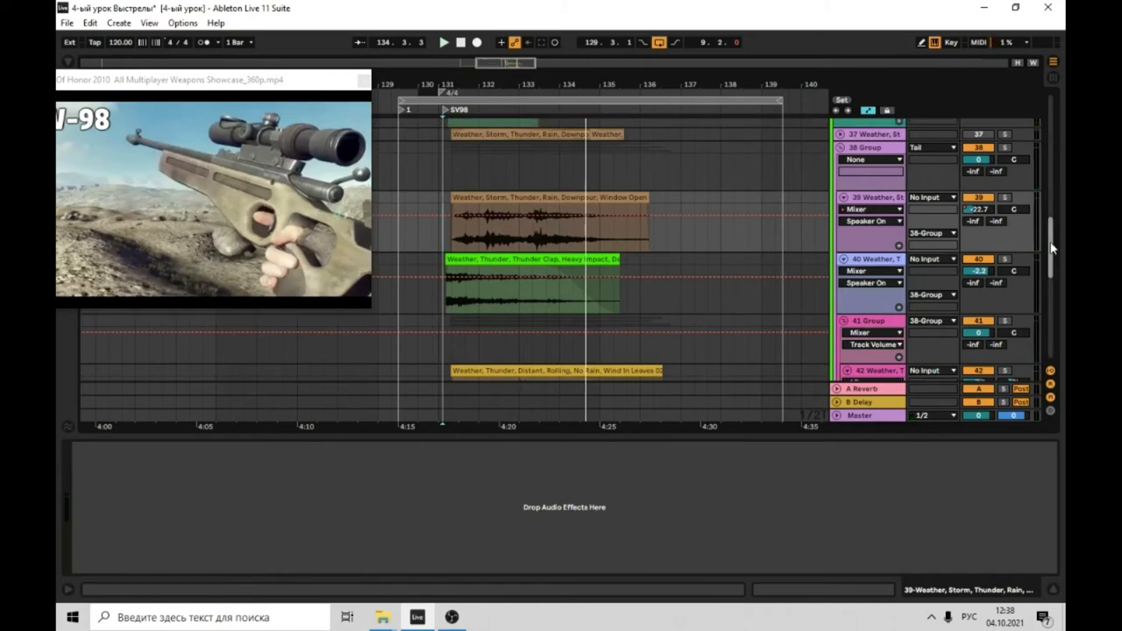
scroll(down, 3)
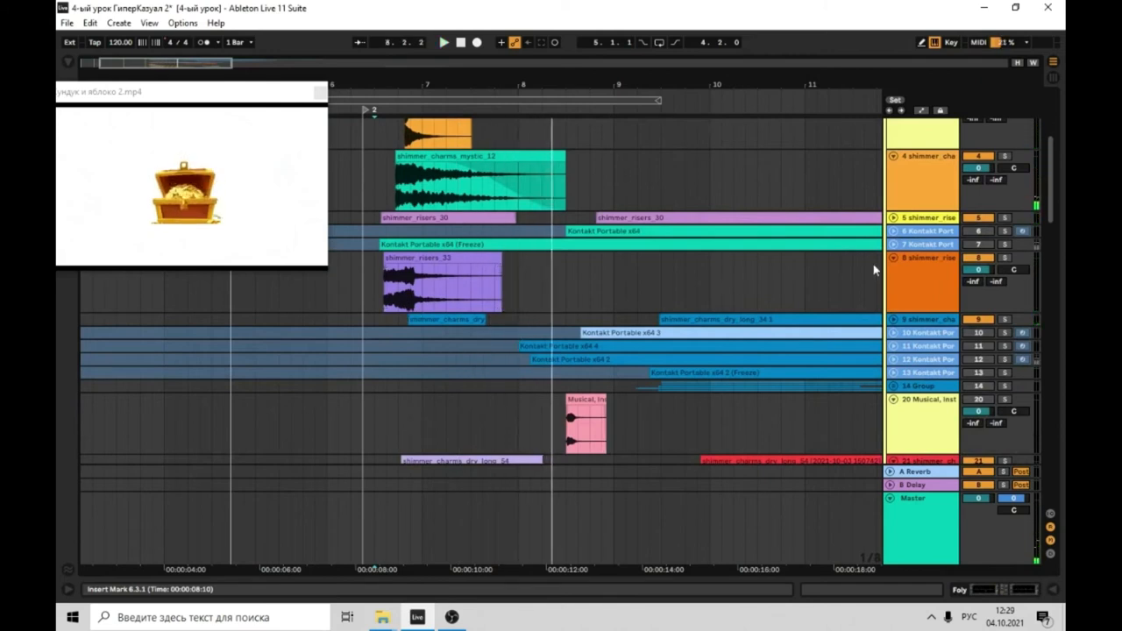
- Scroll the treasure-chest set down to its frozen Kontakt Portable and Organ Percussion tracks
scroll(down, 3)
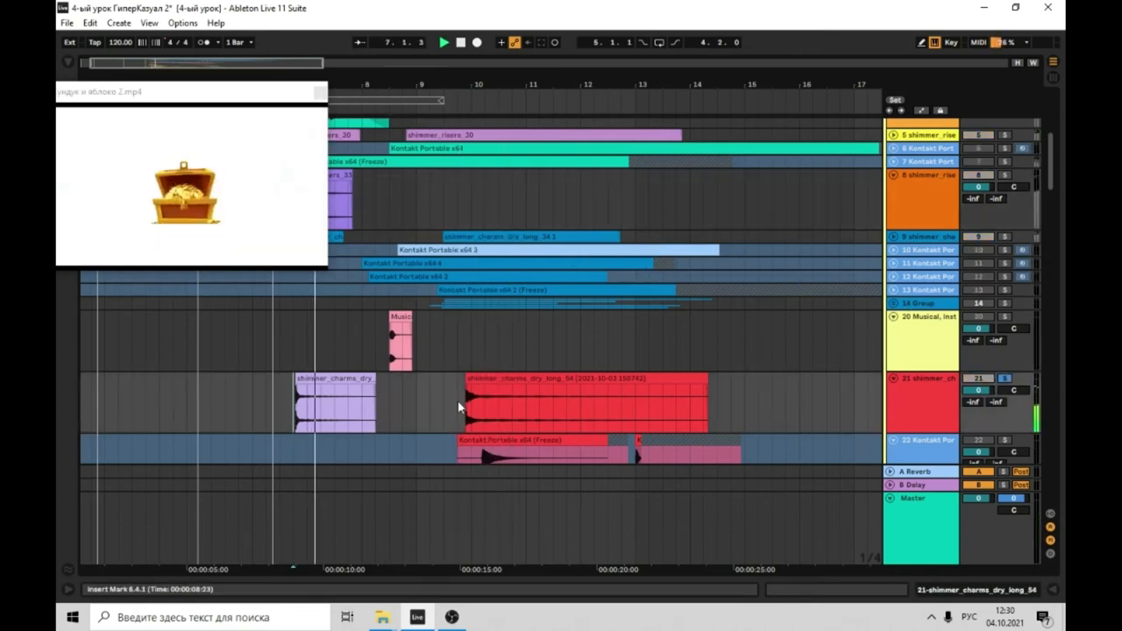
scroll(down, 3)
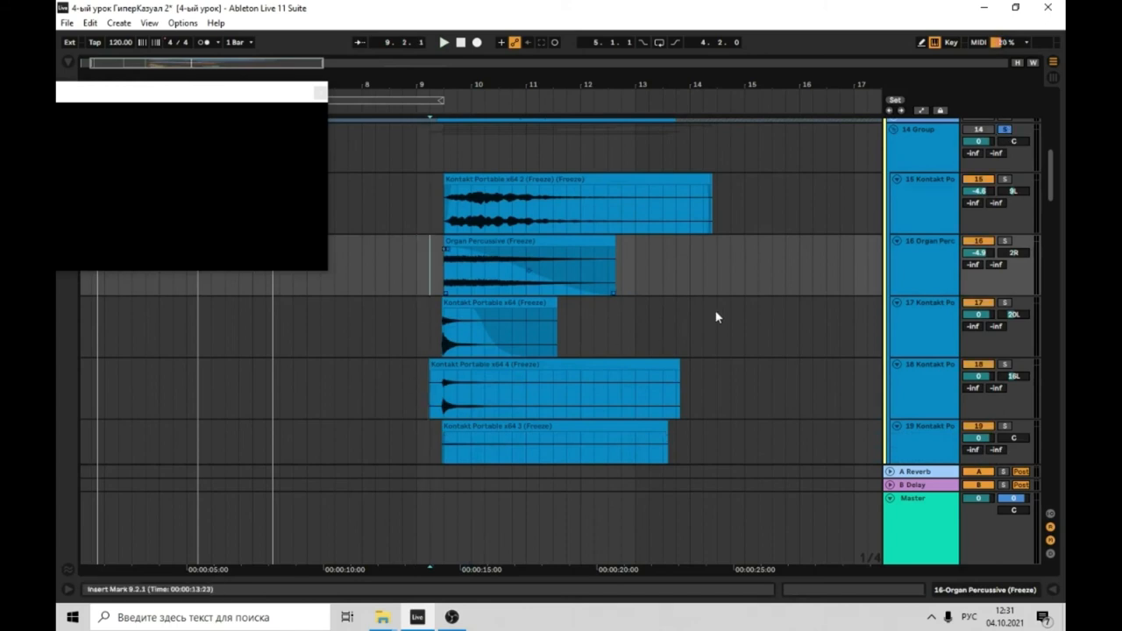
- Play the apple effect's grouped sound clips from near the start with the glowing-apple video
click(444, 42)
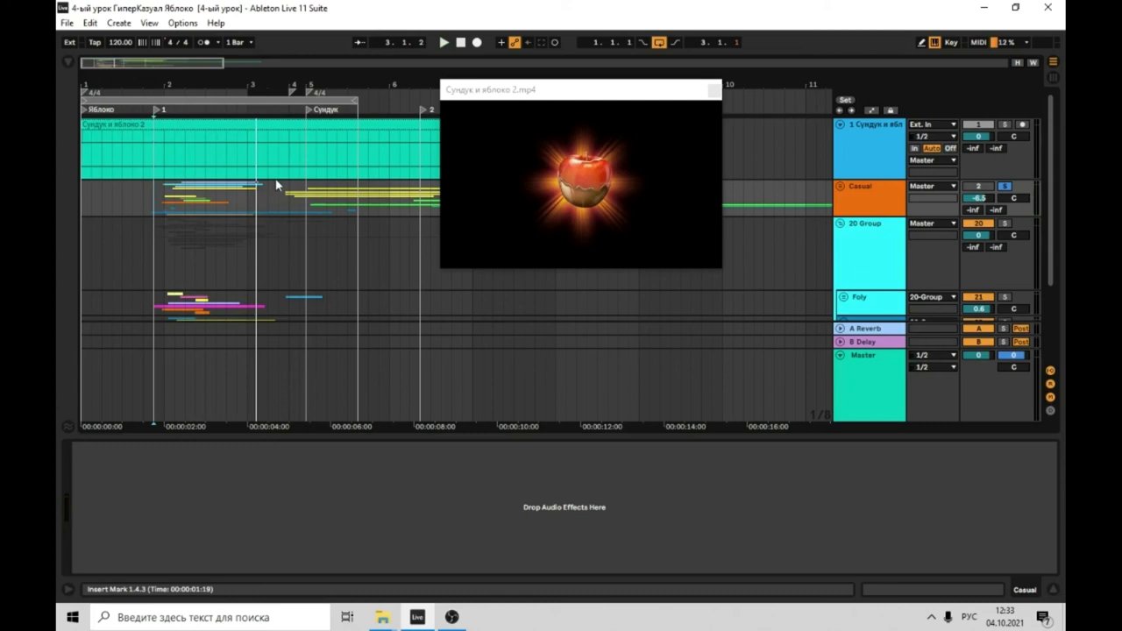
click(444, 43)
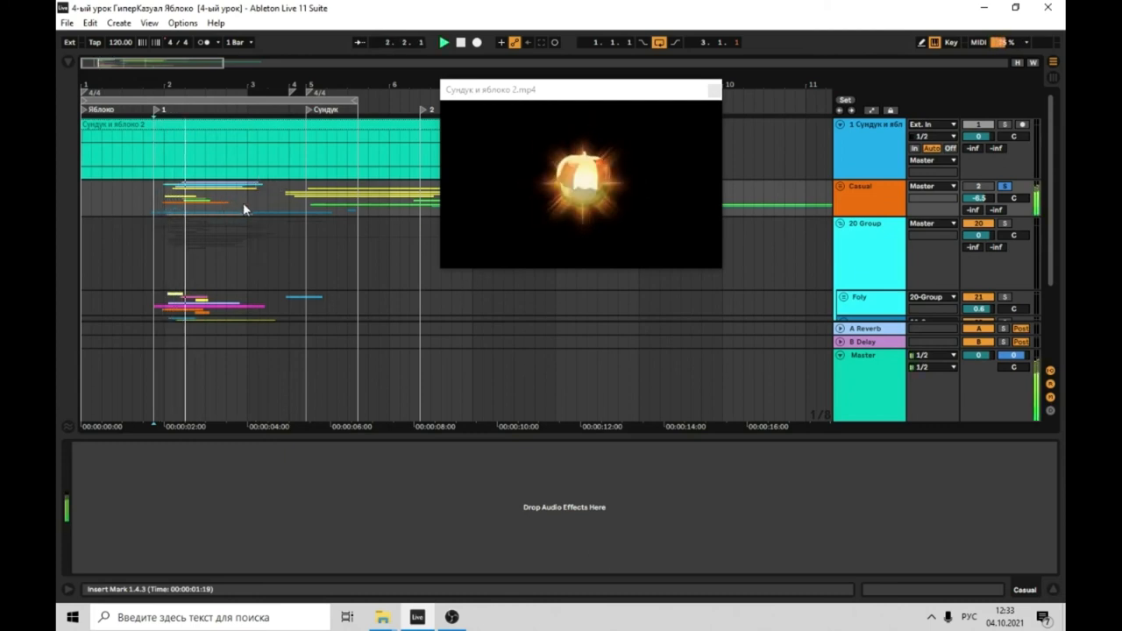